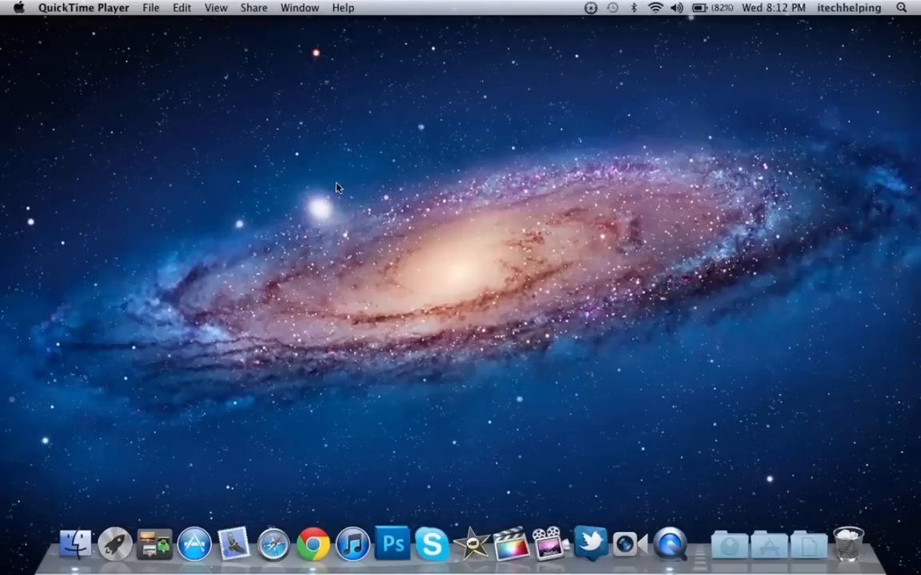
mouse_move(391, 80)
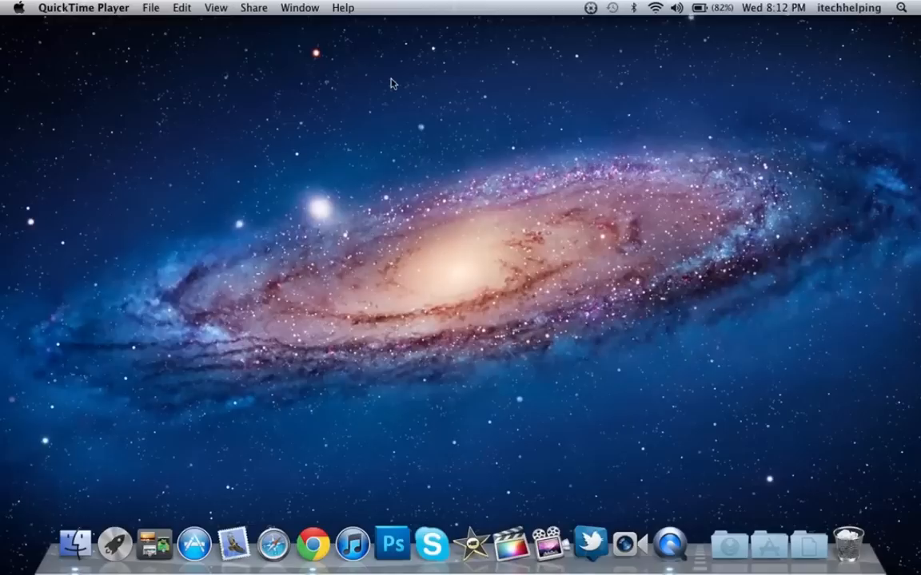
mouse_move(390, 77)
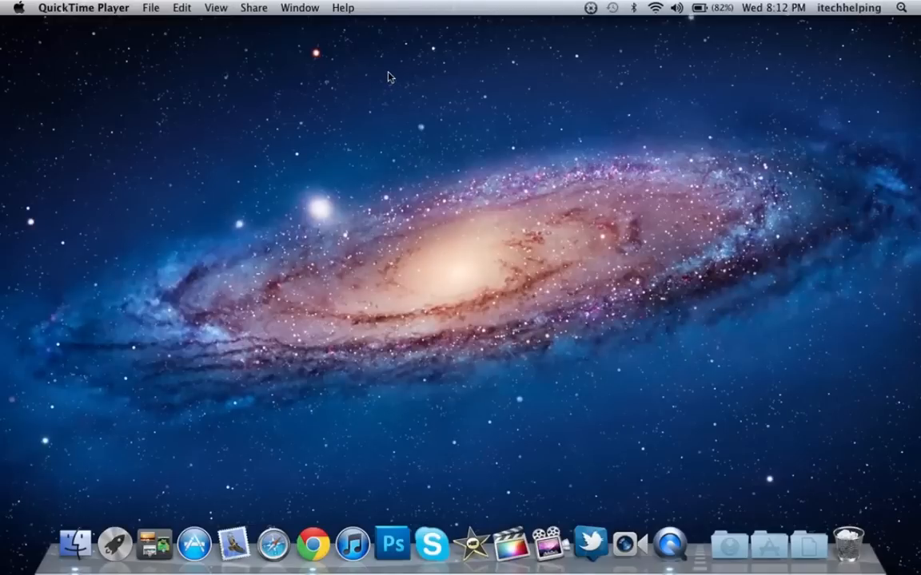
mouse_move(609, 52)
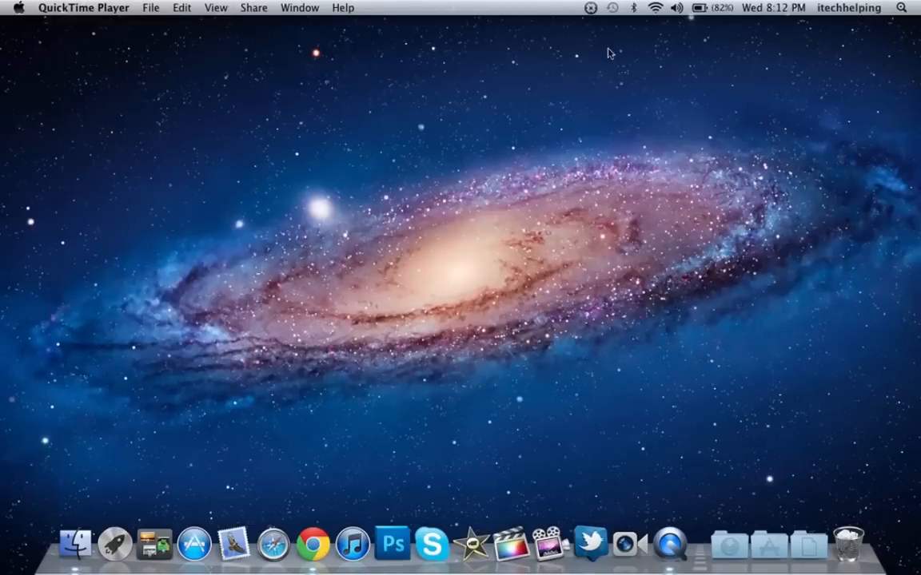
mouse_move(863, 19)
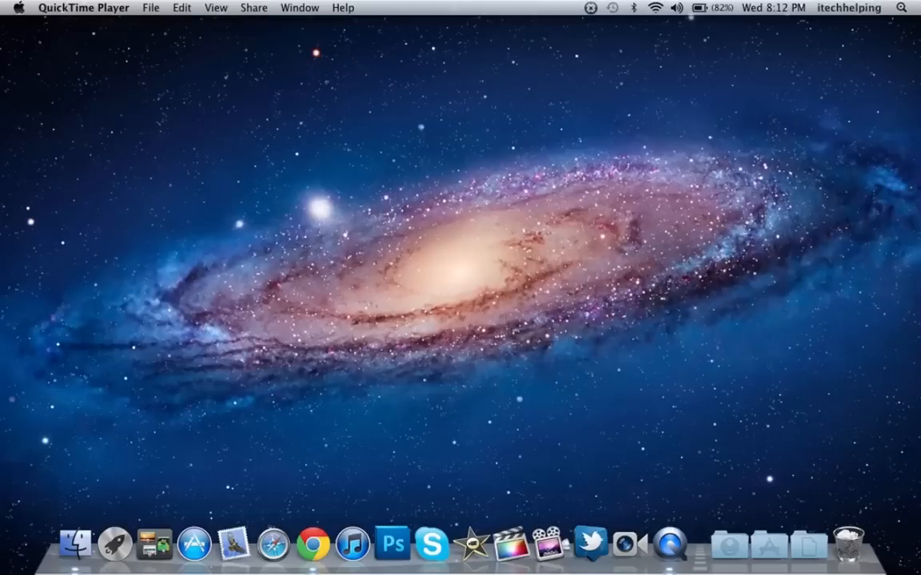
mouse_move(537, 48)
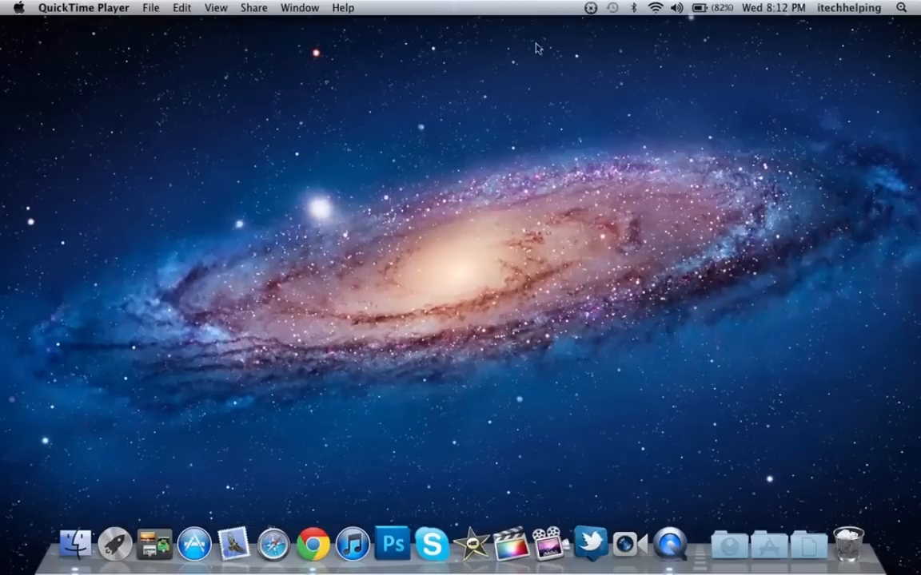
Step: From the Apple menu, bring up About This Mac and its More Info overview for this MacBook Pro
left_click(20, 7)
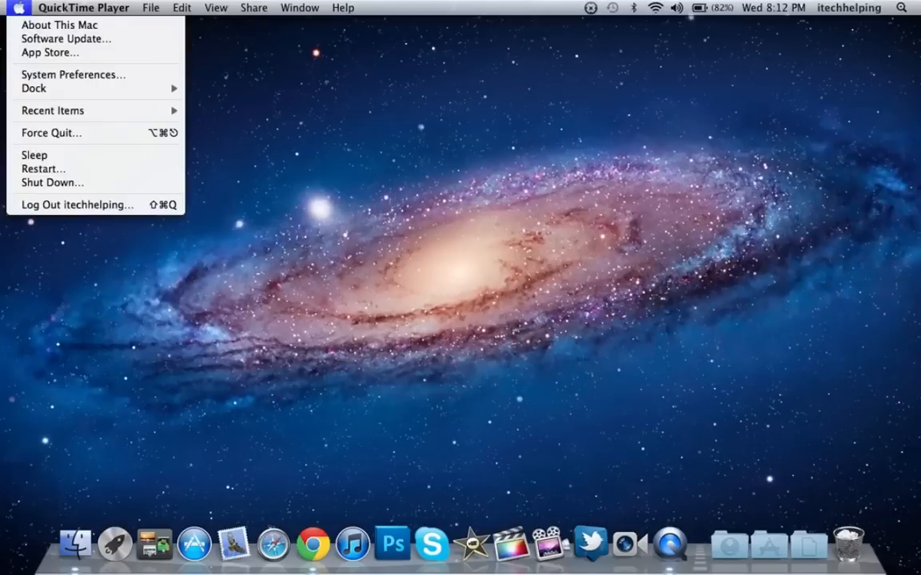
mouse_move(61, 25)
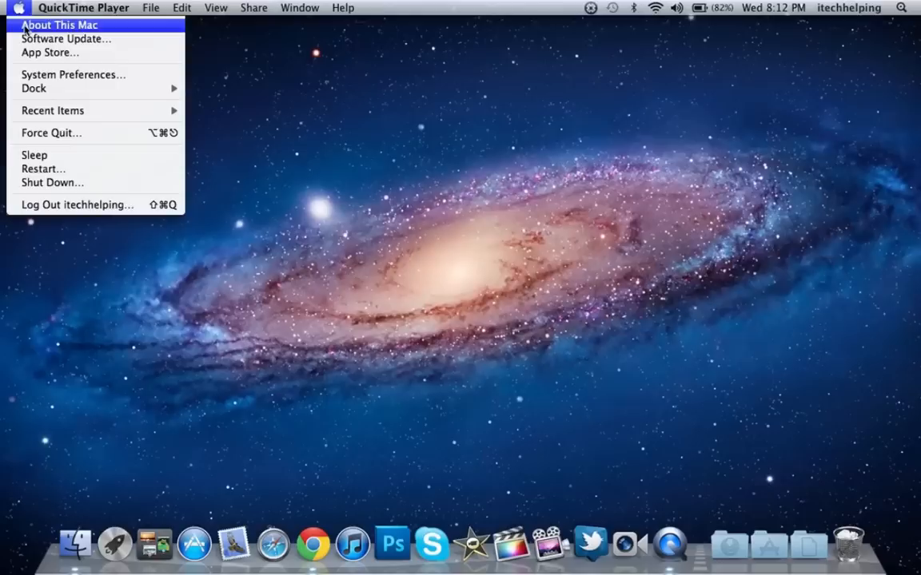
left_click(60, 25)
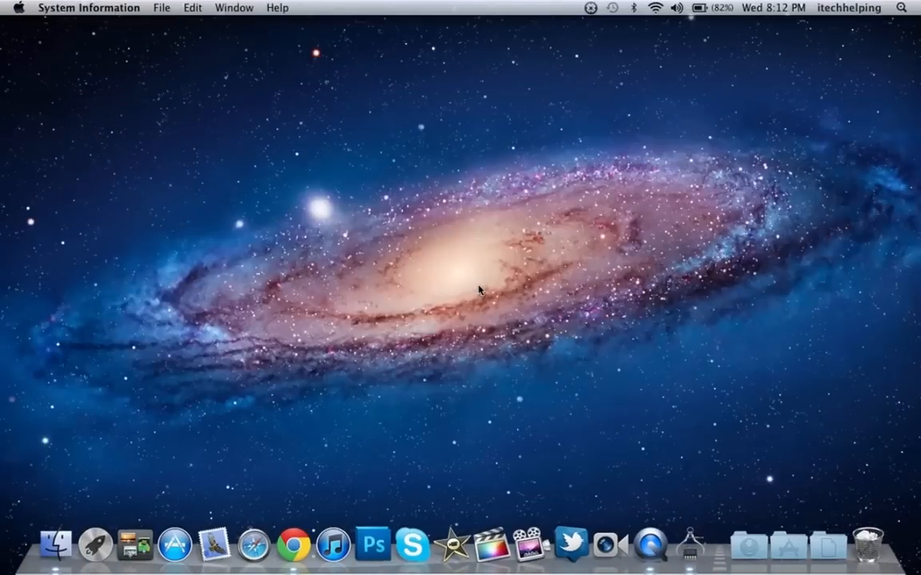
left_click(9, 7)
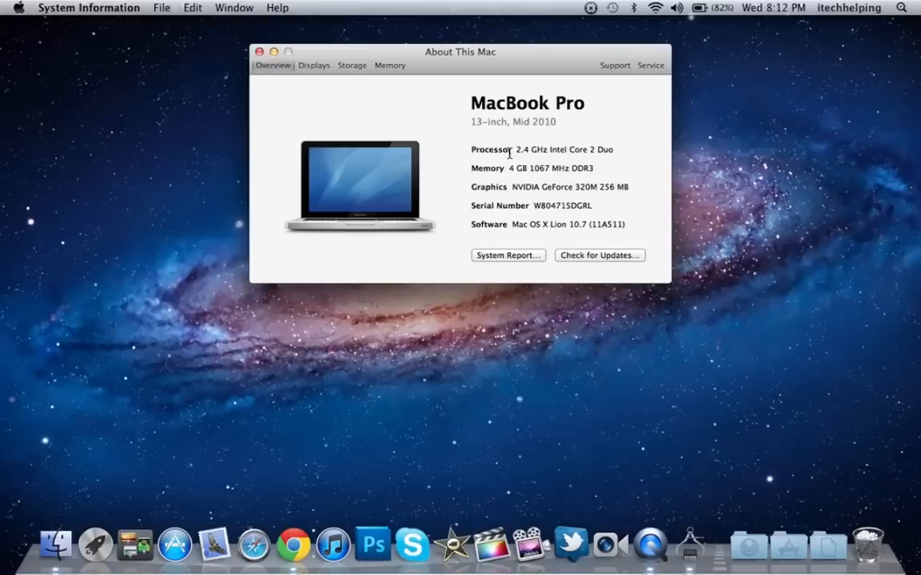
mouse_move(435, 198)
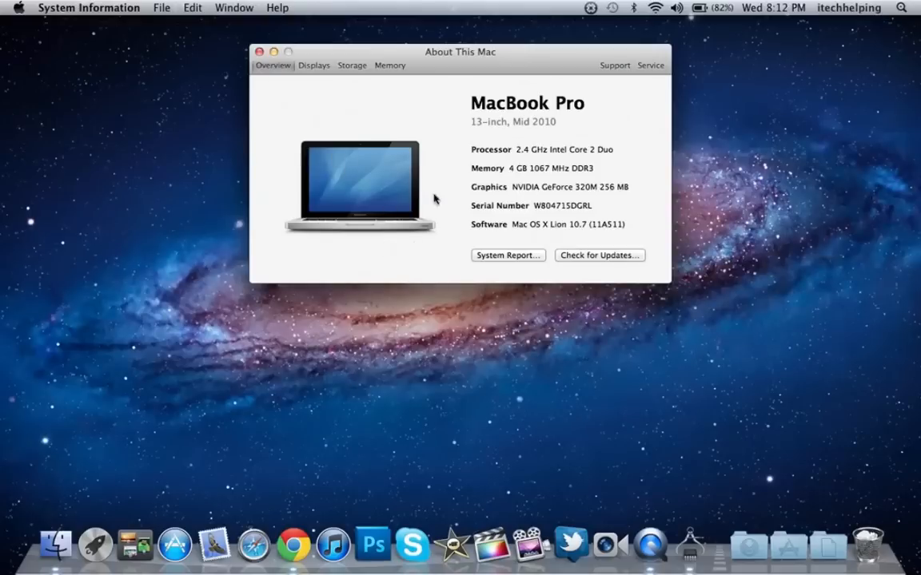
mouse_move(483, 259)
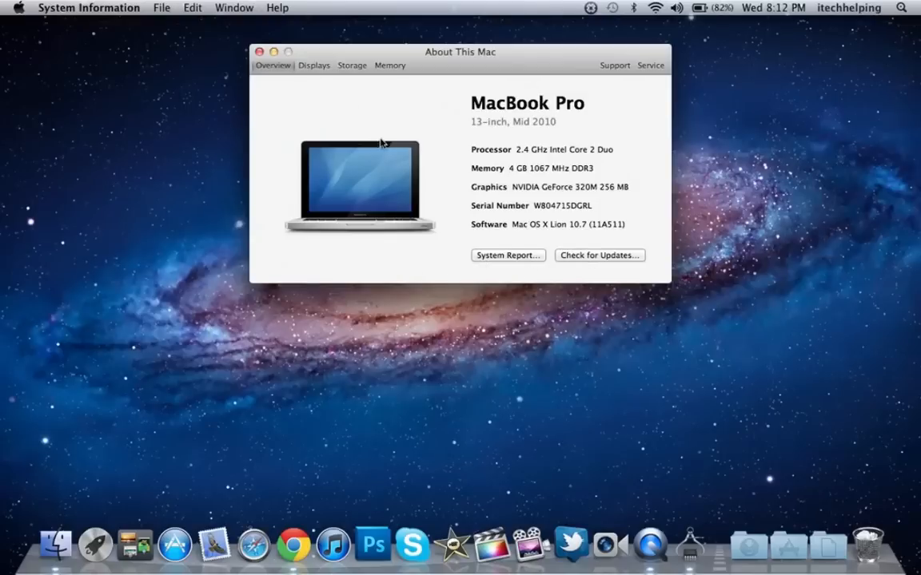
mouse_move(368, 354)
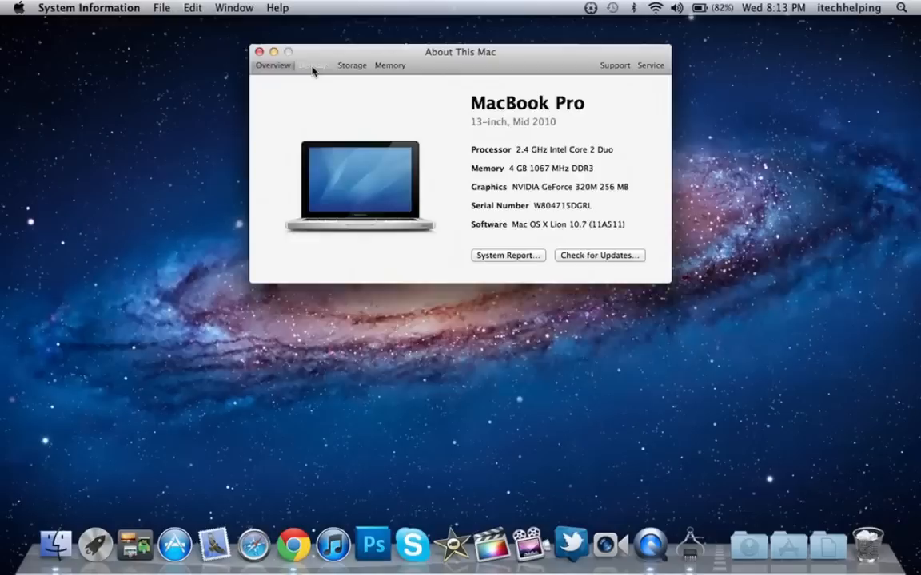
Step: Review the built-in display details and disk storage usage, then the next info tab
left_click(313, 63)
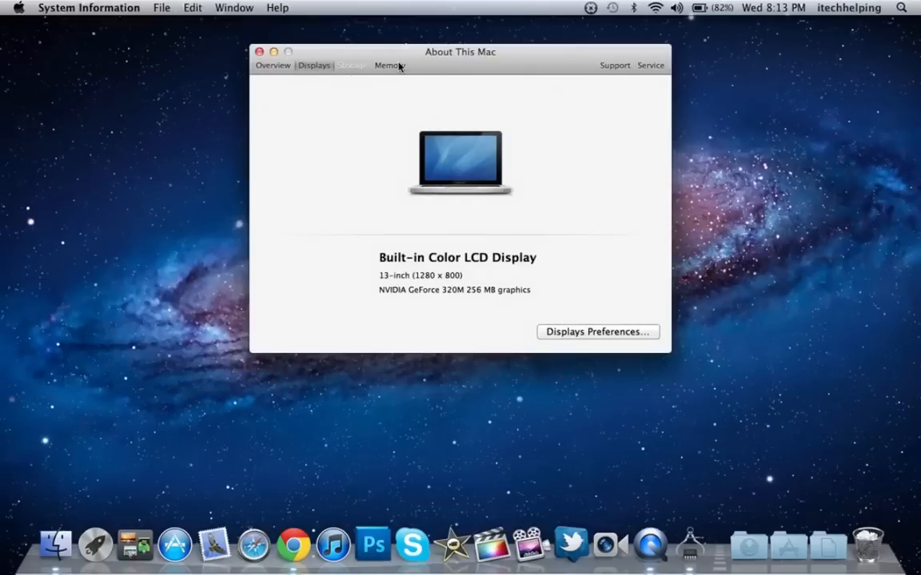
left_click(352, 64)
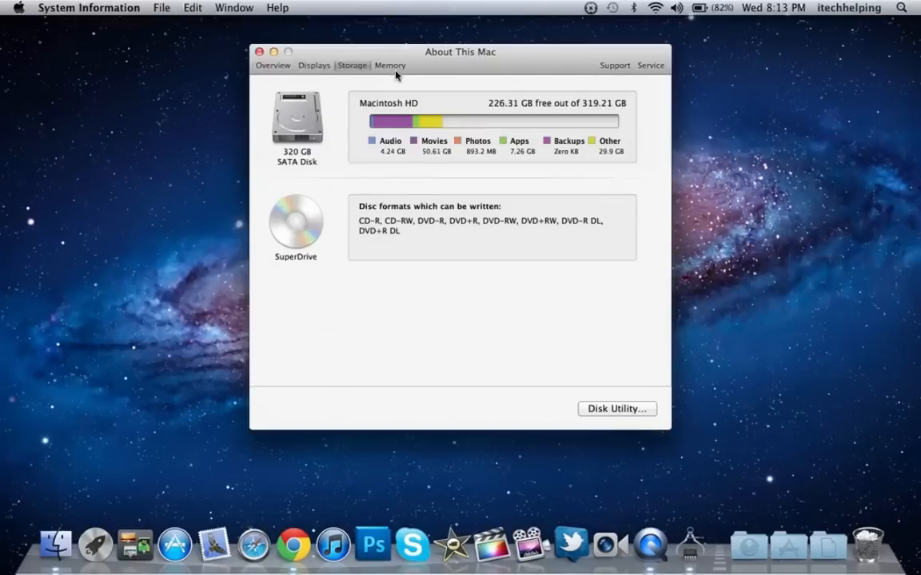
left_click(390, 63)
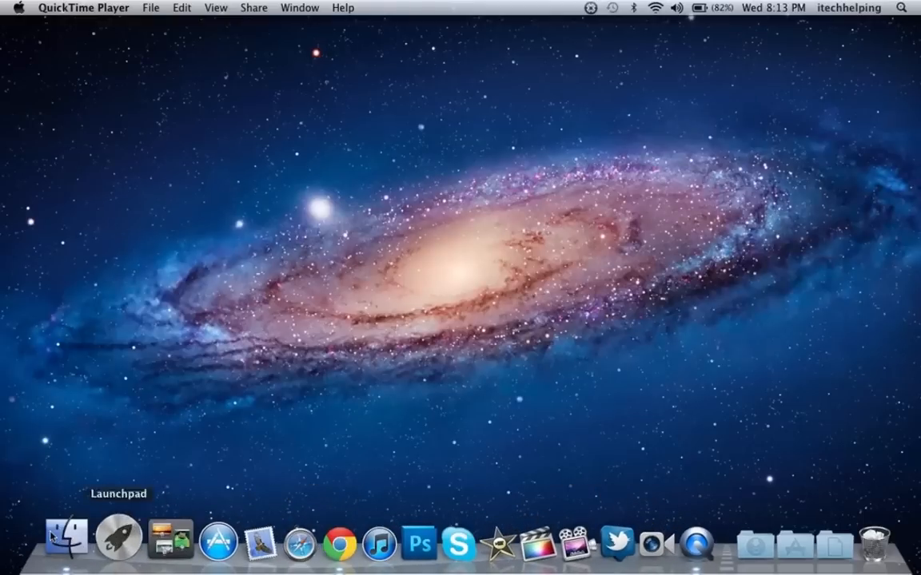
mouse_move(590, 542)
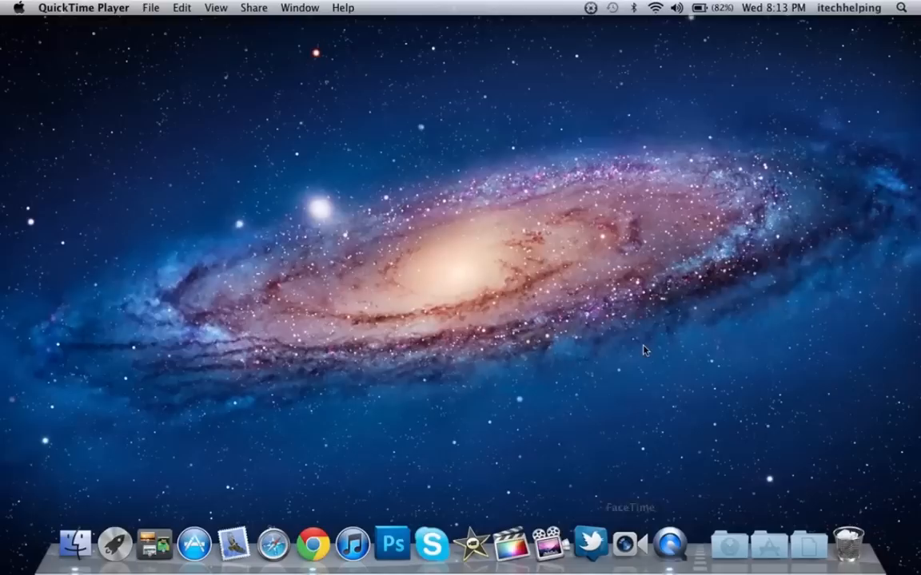
mouse_move(558, 150)
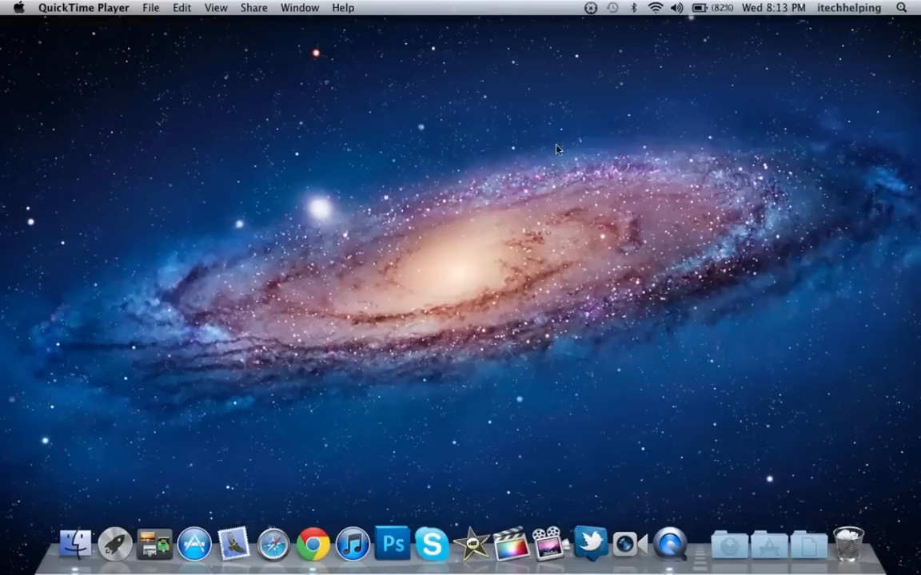
mouse_move(550, 181)
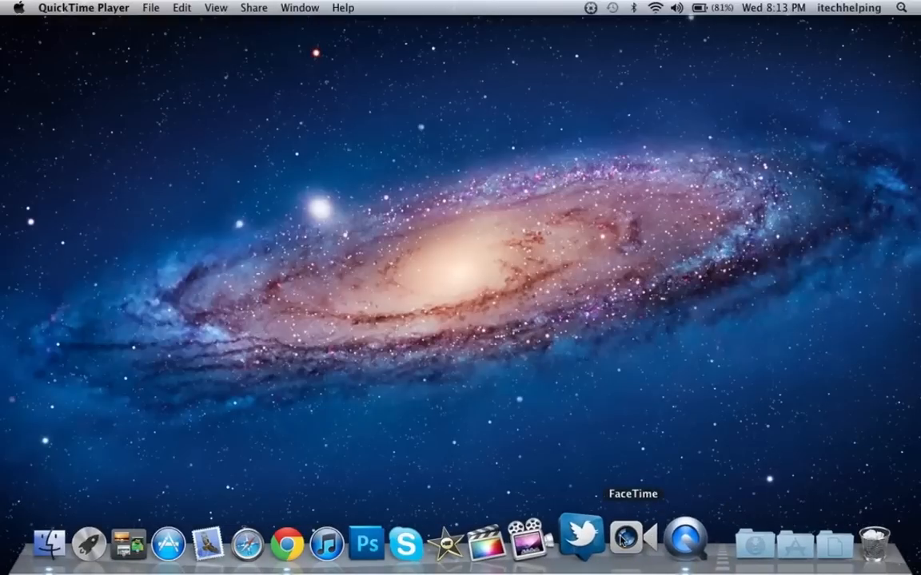
mouse_move(115, 543)
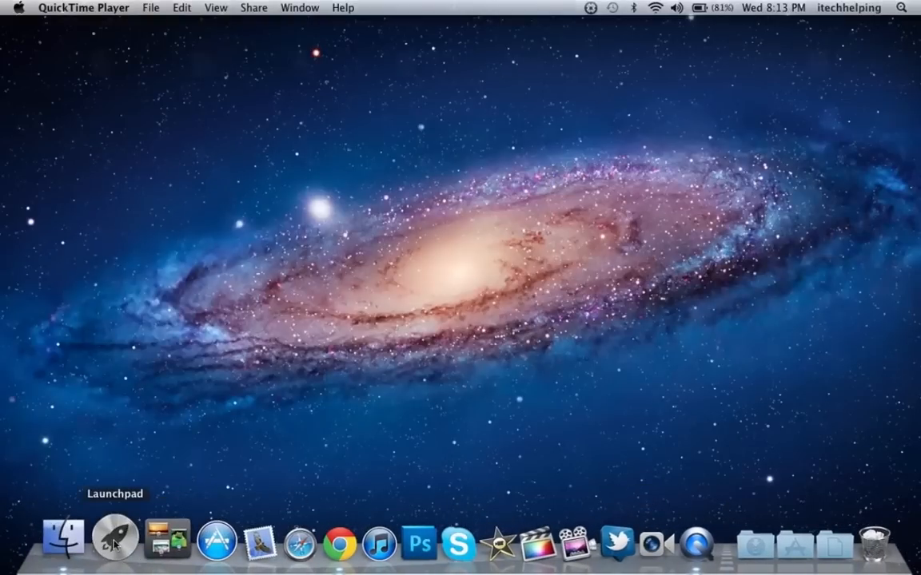
left_click(115, 542)
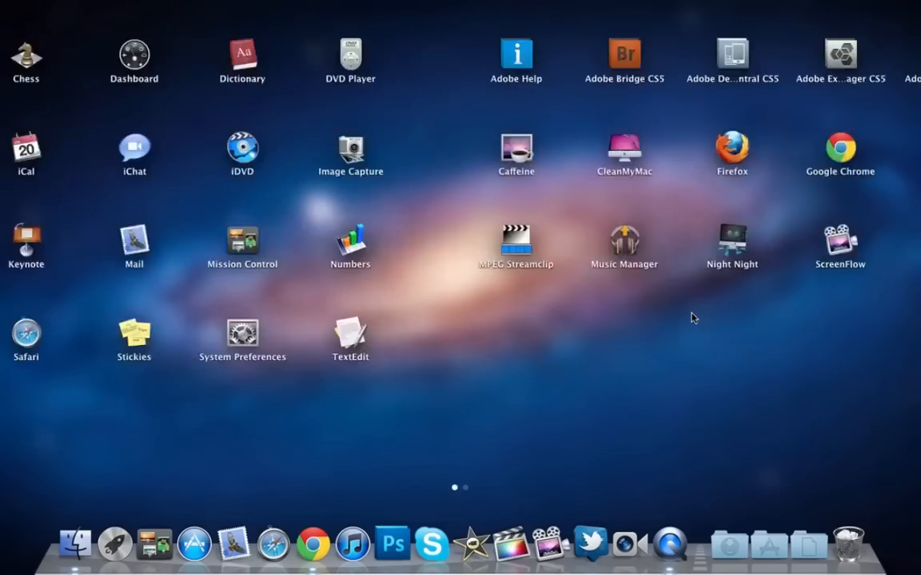
scroll("left", 3)
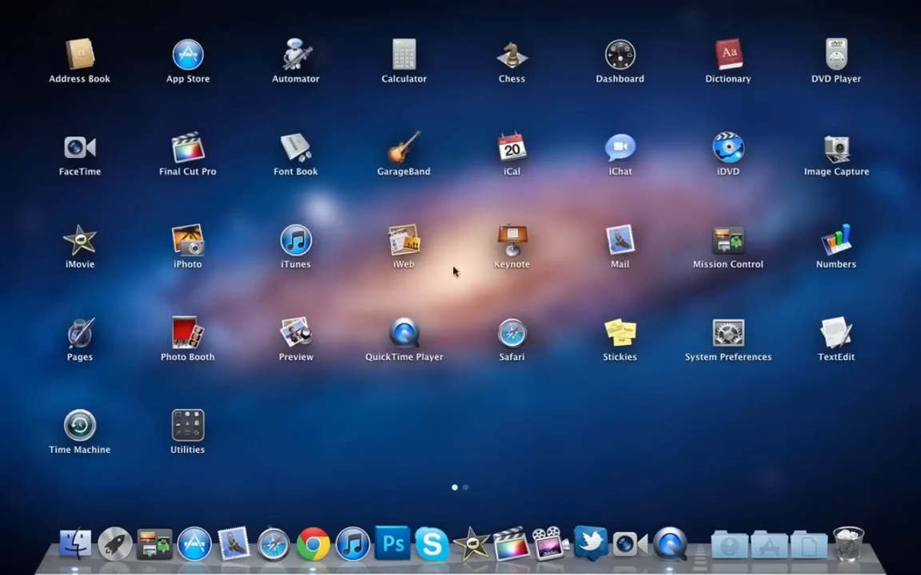
mouse_move(50, 147)
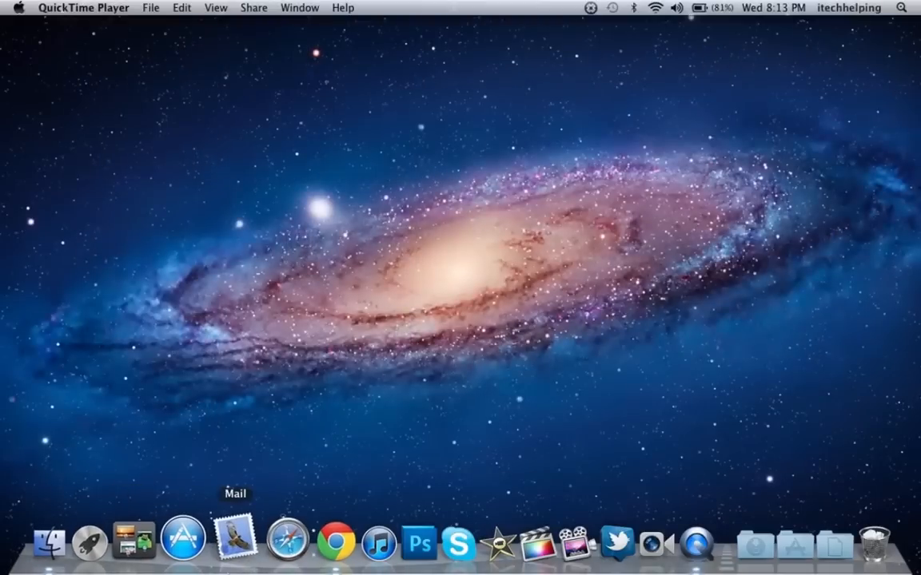
mouse_move(153, 542)
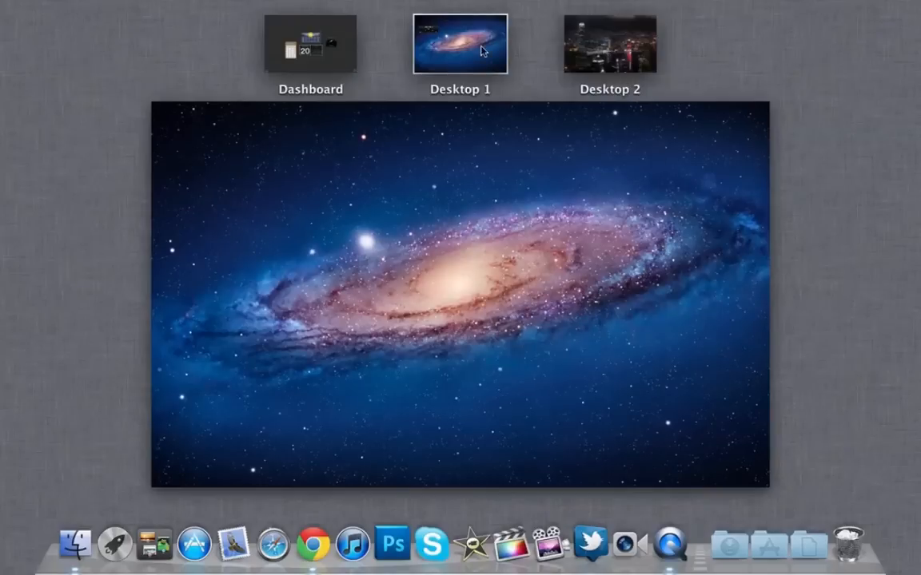
mouse_move(611, 67)
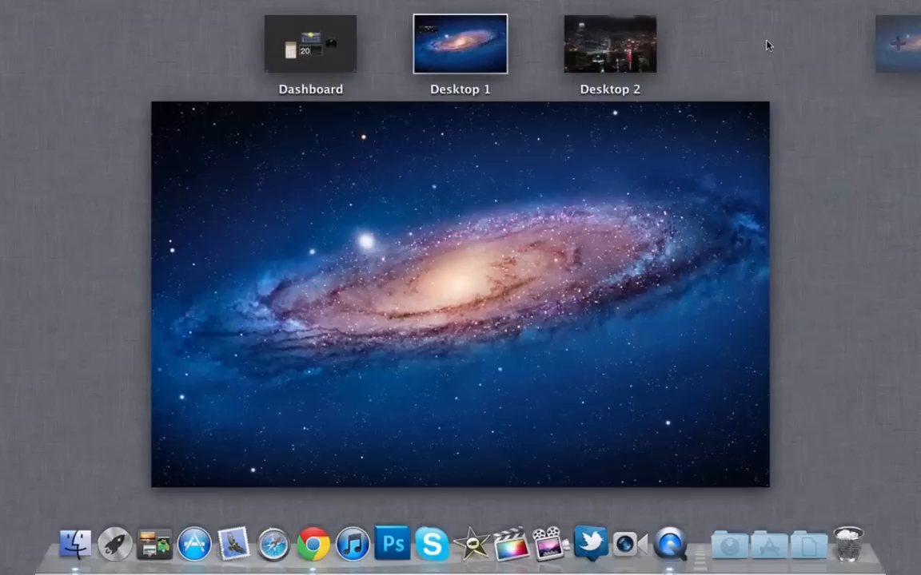
mouse_move(194, 543)
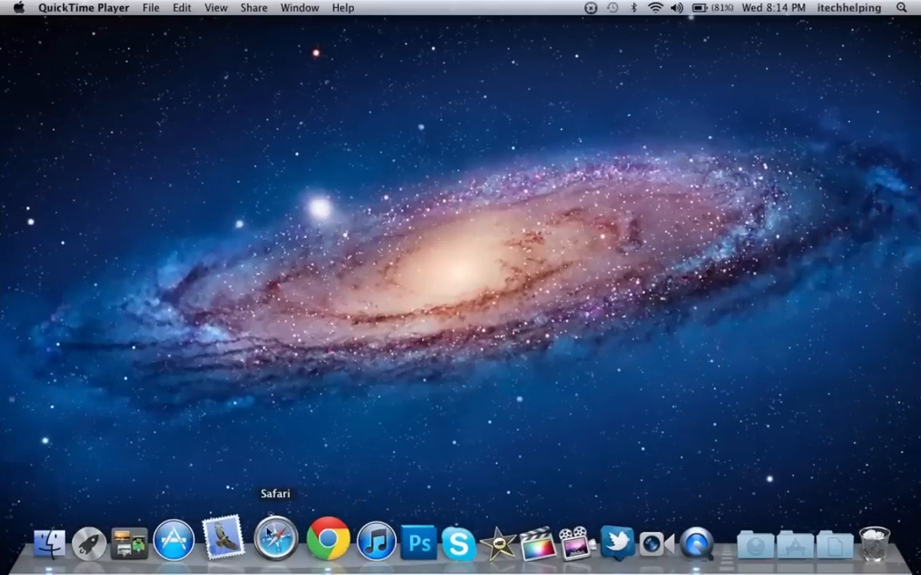
Step: Launch Mail from the Dock and select the Origin promotional email in the inbox
left_click(227, 540)
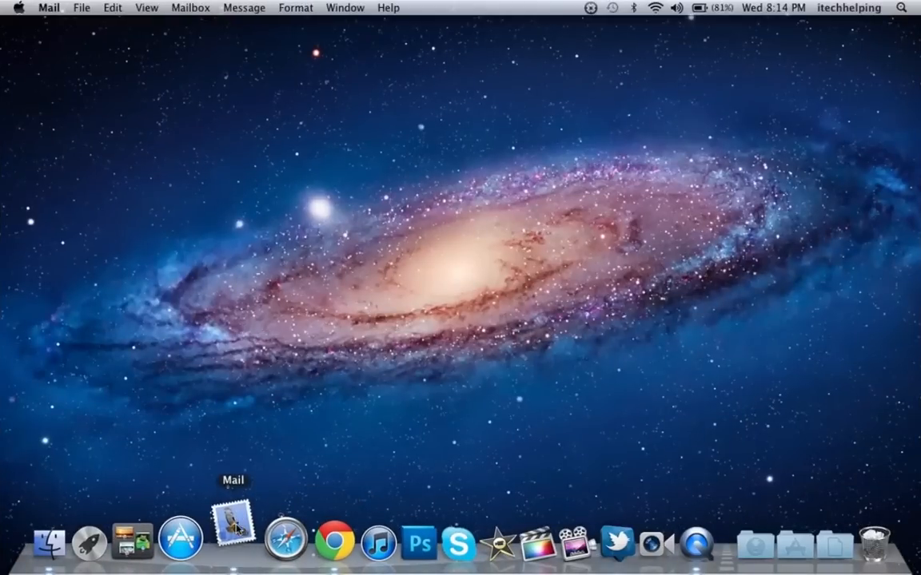
left_click(233, 534)
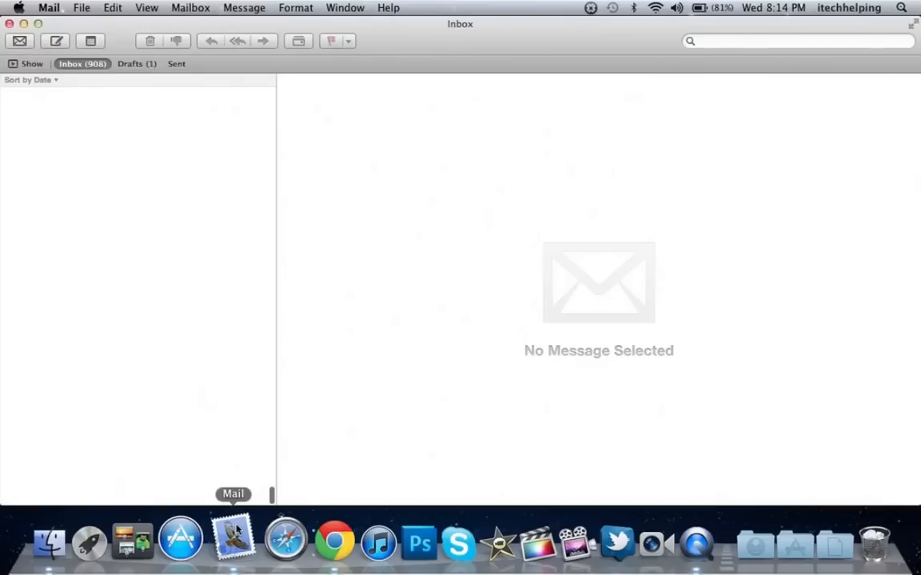
left_click(136, 428)
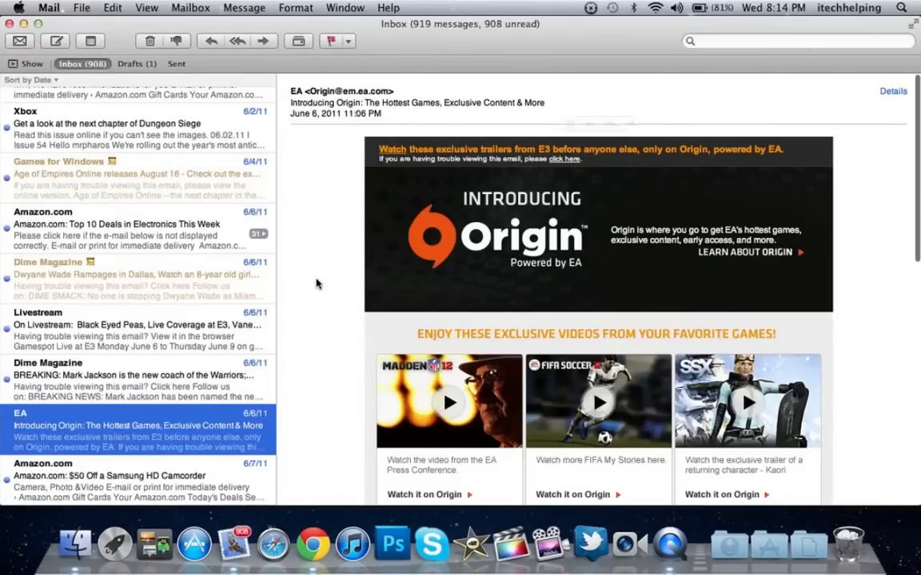
Step: Scroll down through the Origin email, then close the inbox window to return to the desktop
scroll("down", 3)
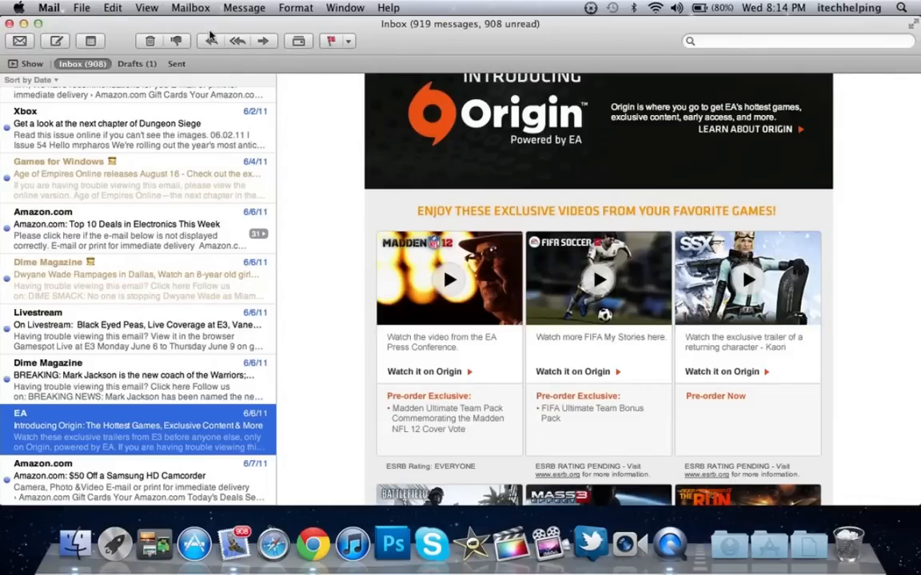
scroll("down", 3)
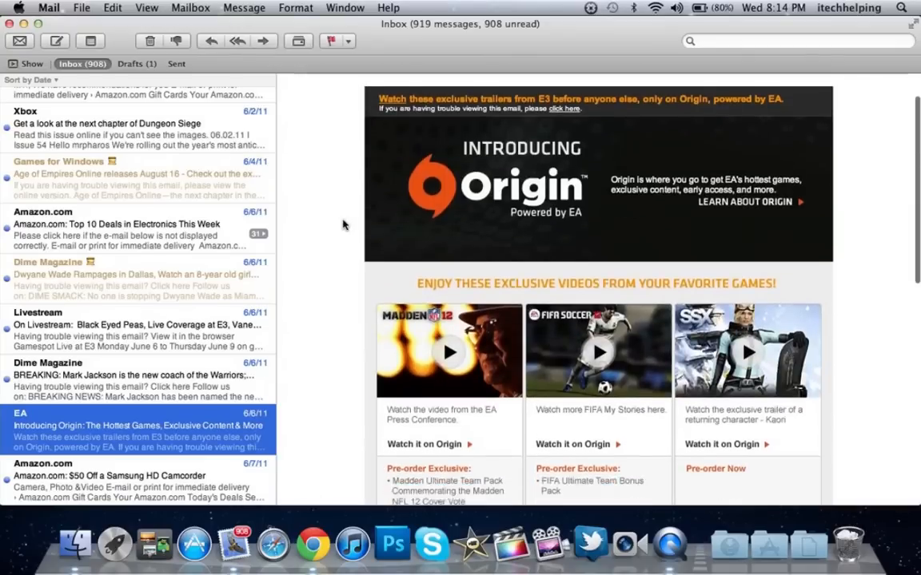
scroll("down", 3)
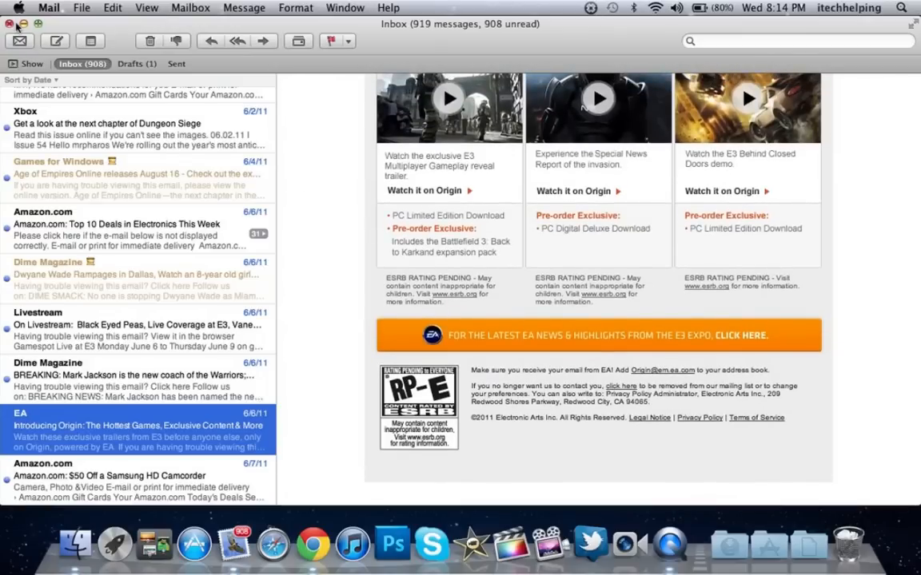
mouse_move(9, 26)
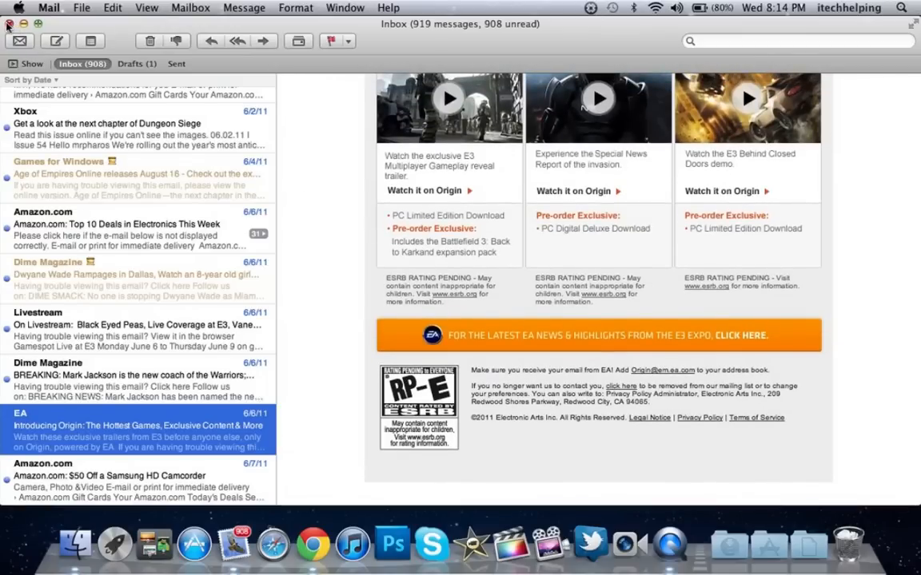
left_click(10, 24)
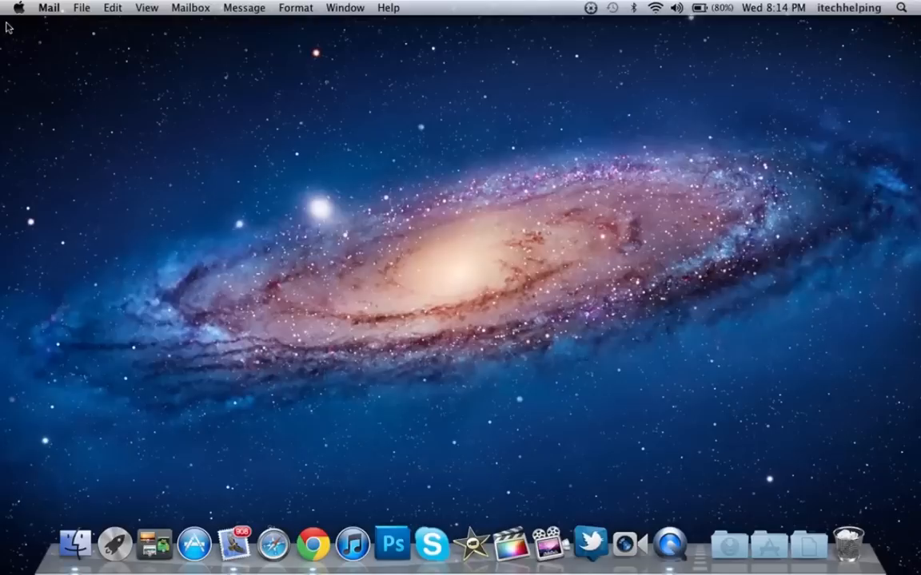
mouse_move(396, 542)
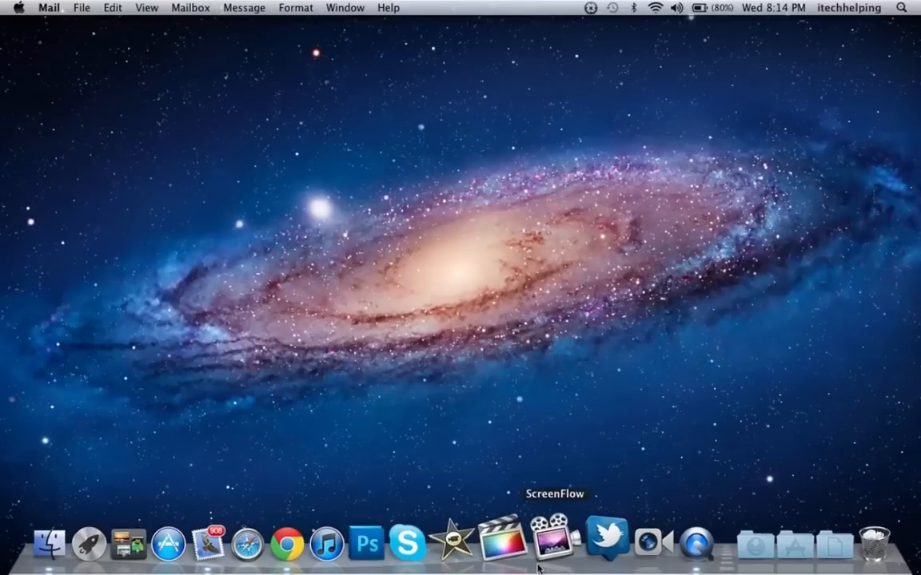
mouse_move(626, 541)
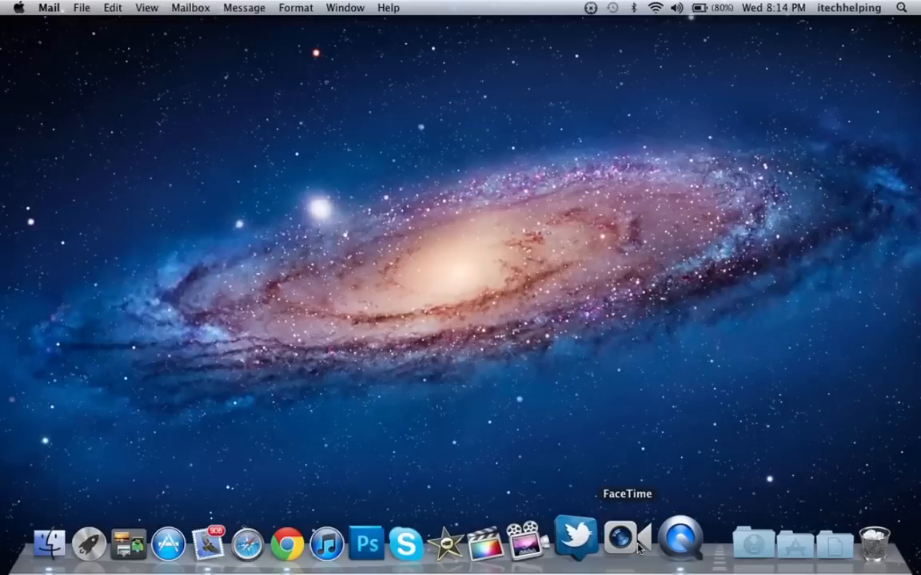
mouse_move(626, 415)
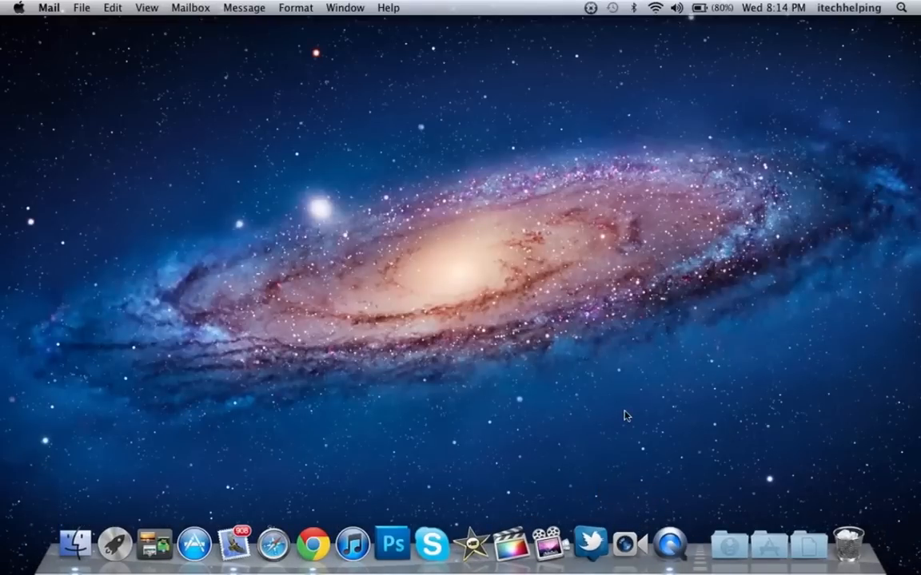
mouse_move(125, 499)
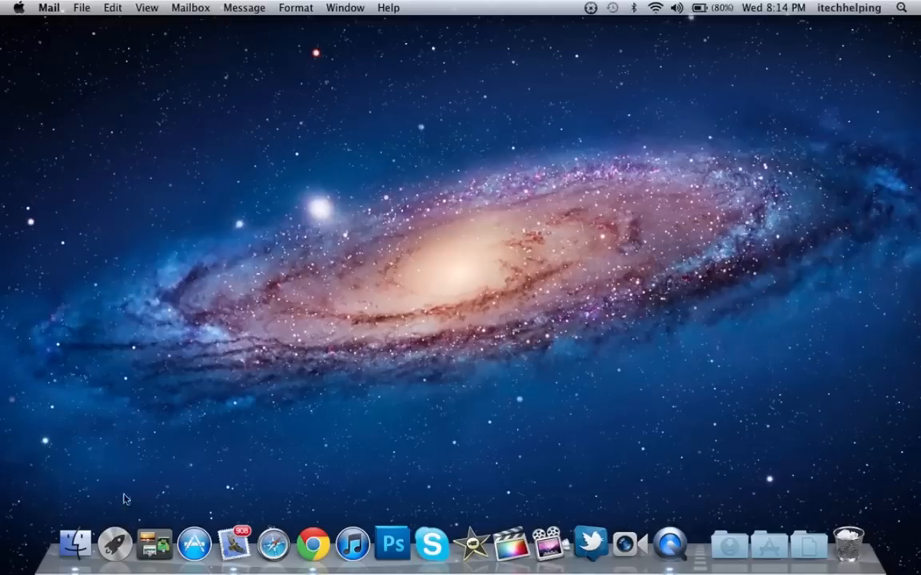
mouse_move(77, 547)
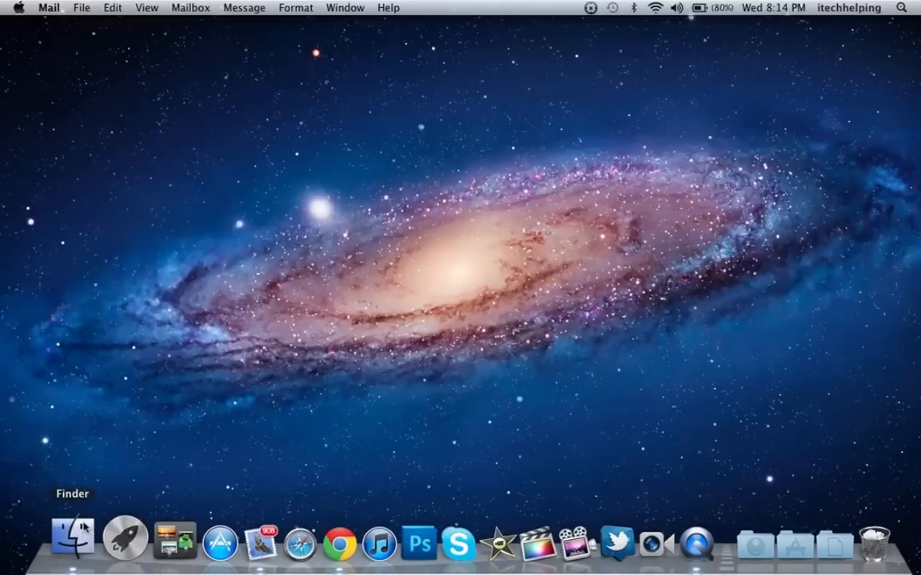
left_click(73, 542)
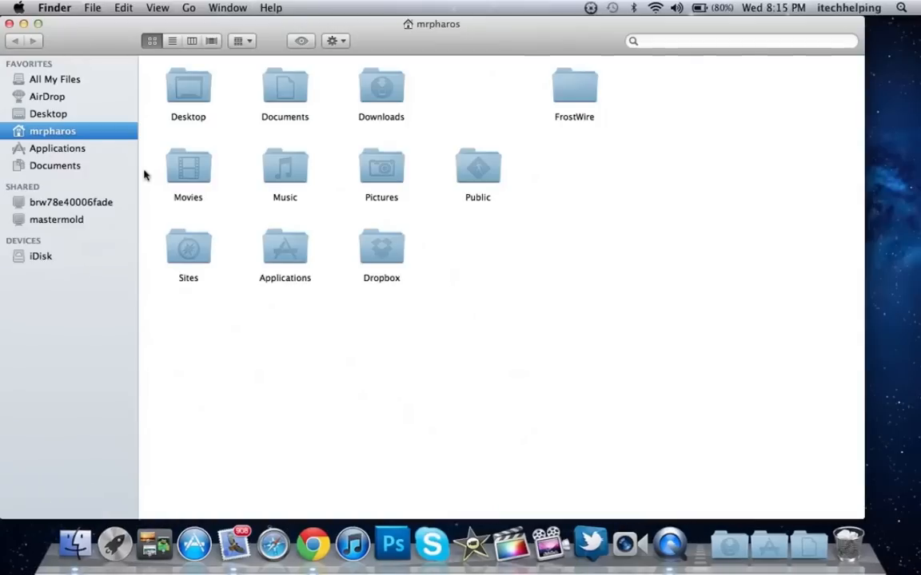
mouse_move(366, 38)
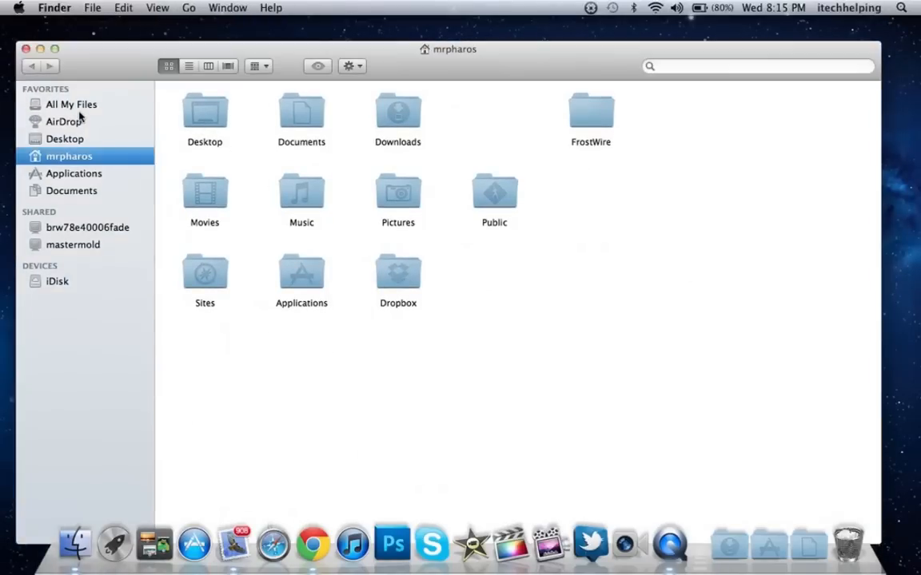
left_click(70, 104)
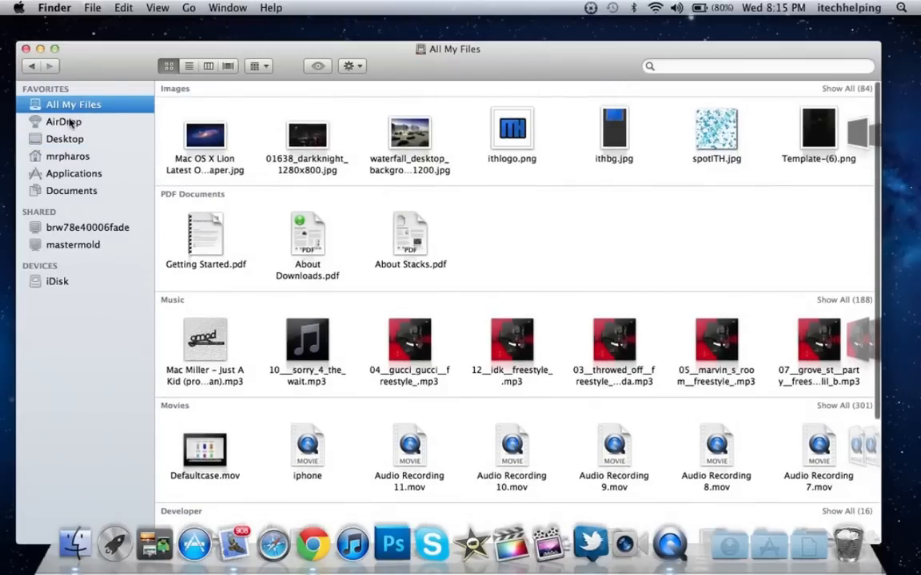
left_click(64, 121)
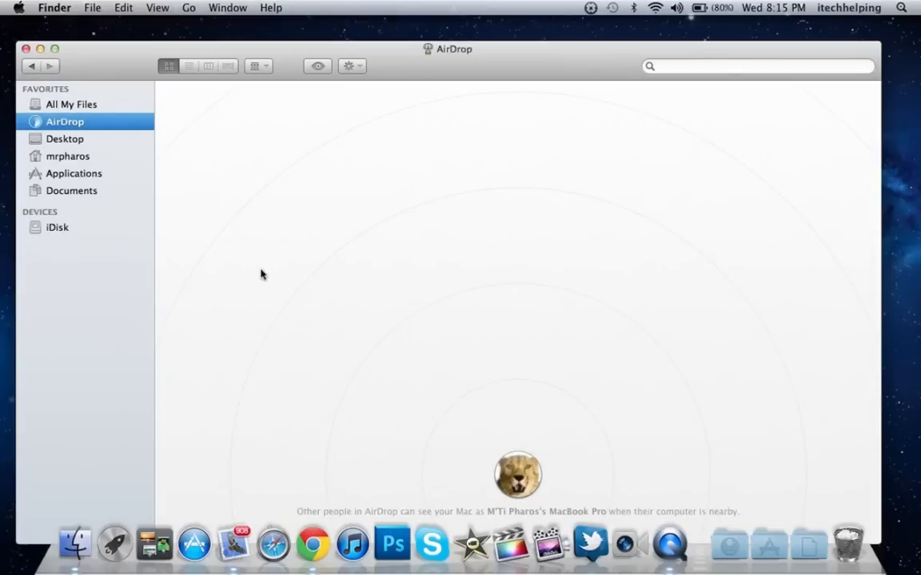
left_click(70, 104)
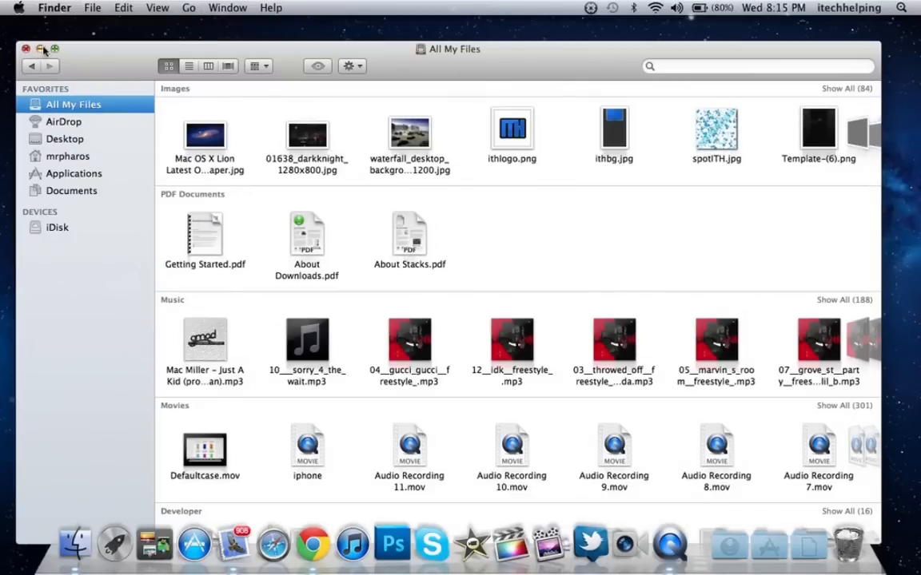
left_click(26, 48)
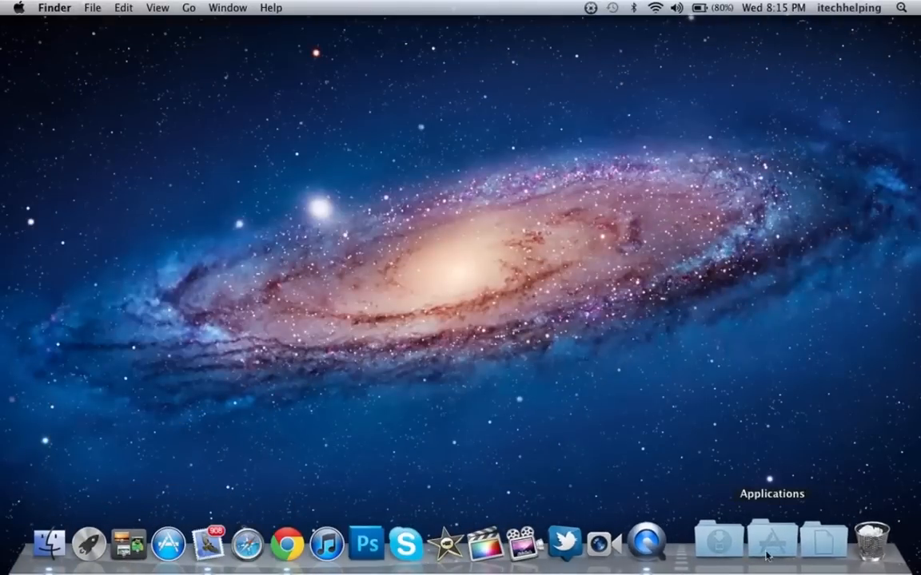
left_click(770, 542)
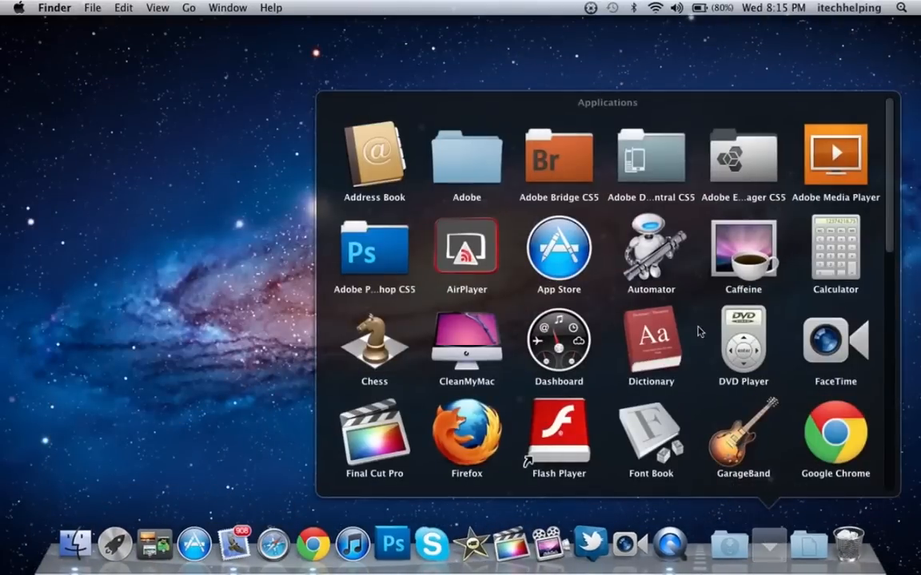
scroll("down", 3)
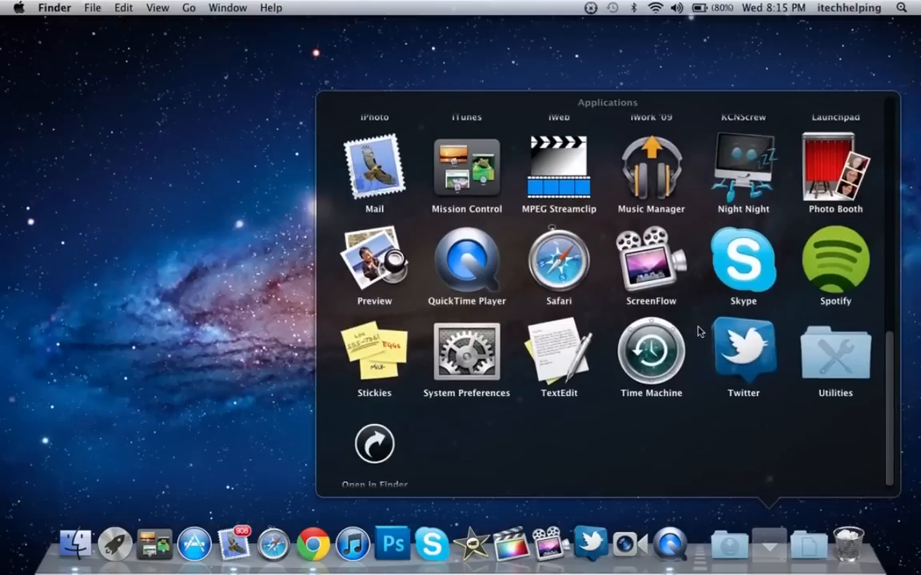
left_click(767, 544)
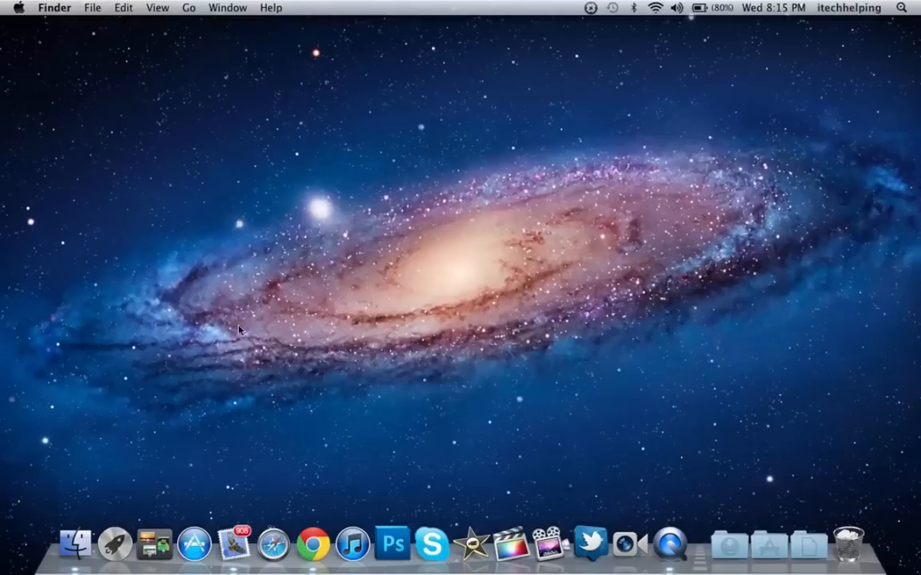
mouse_move(284, 334)
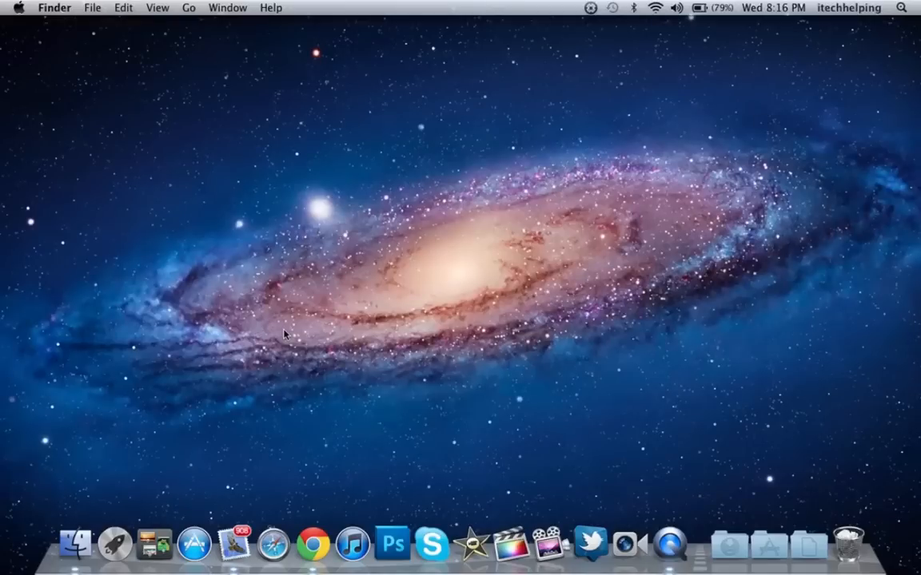
mouse_move(310, 543)
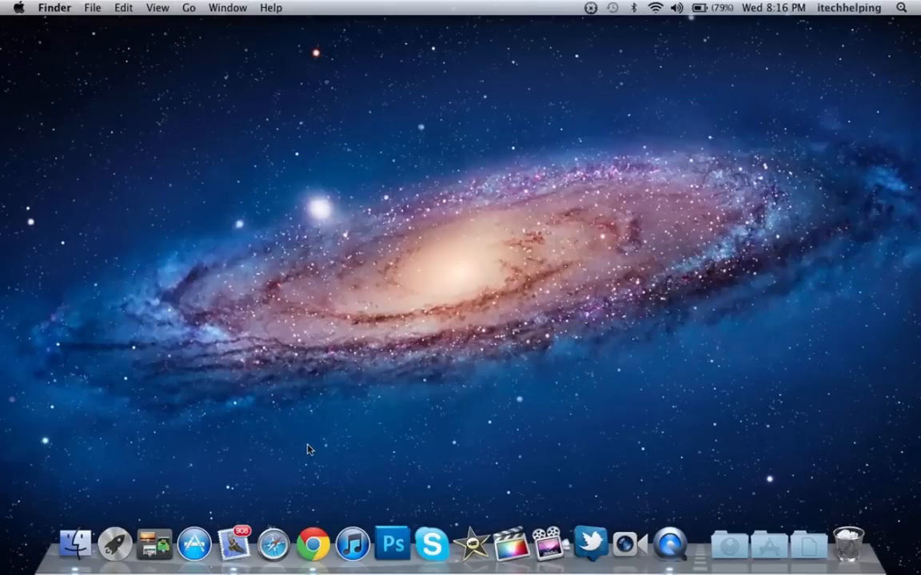
mouse_move(390, 274)
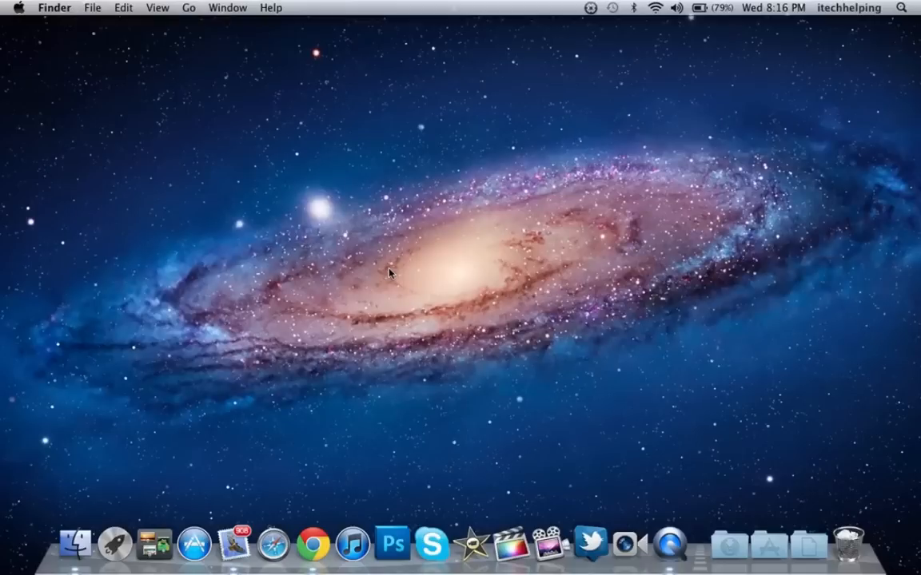
mouse_move(390, 268)
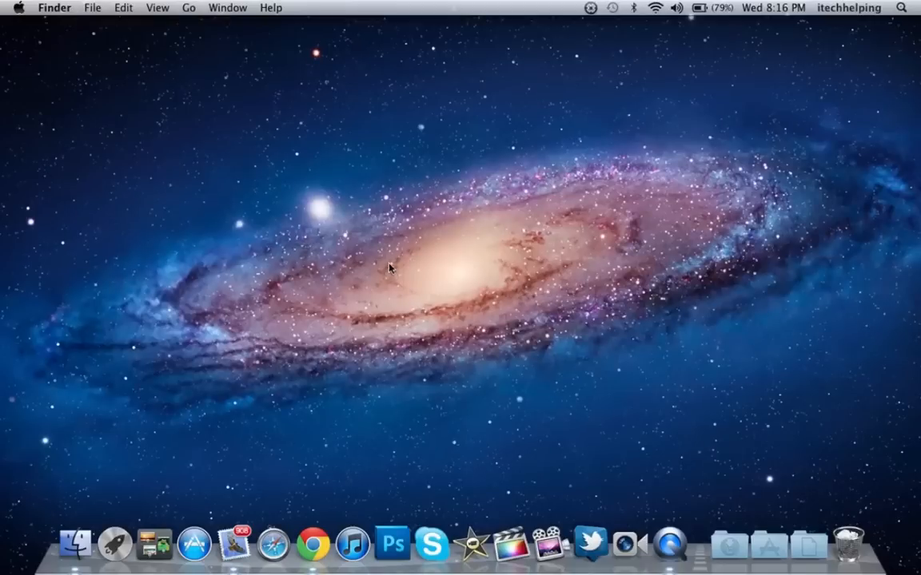
mouse_move(422, 163)
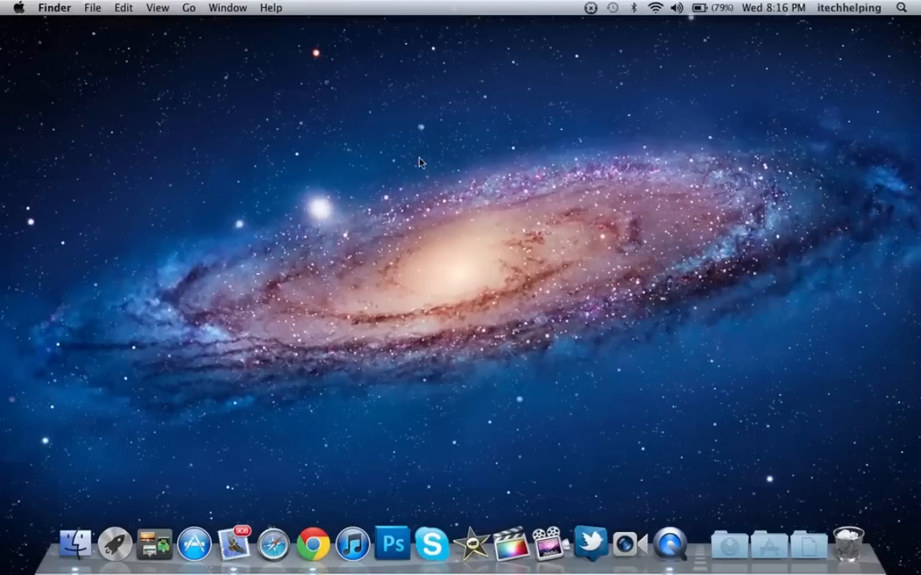
mouse_move(458, 227)
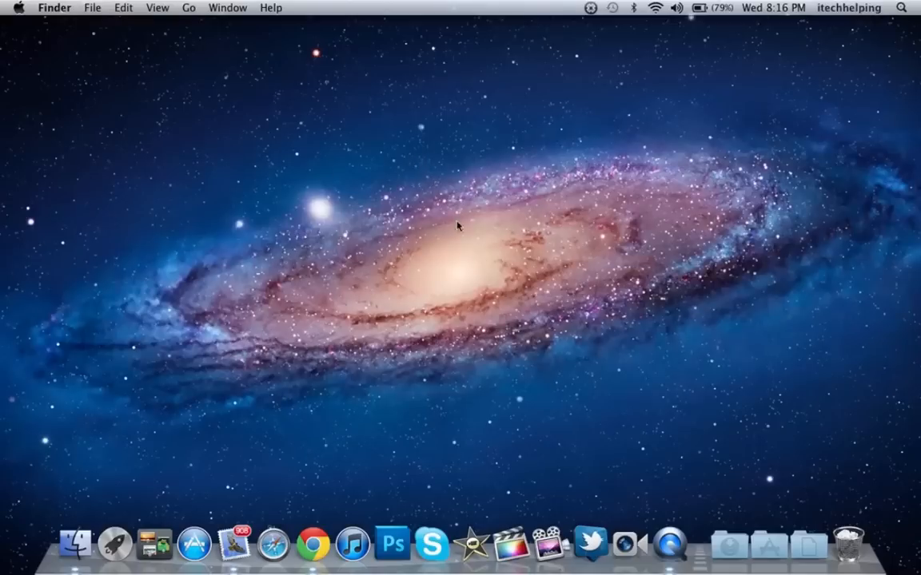
mouse_move(358, 191)
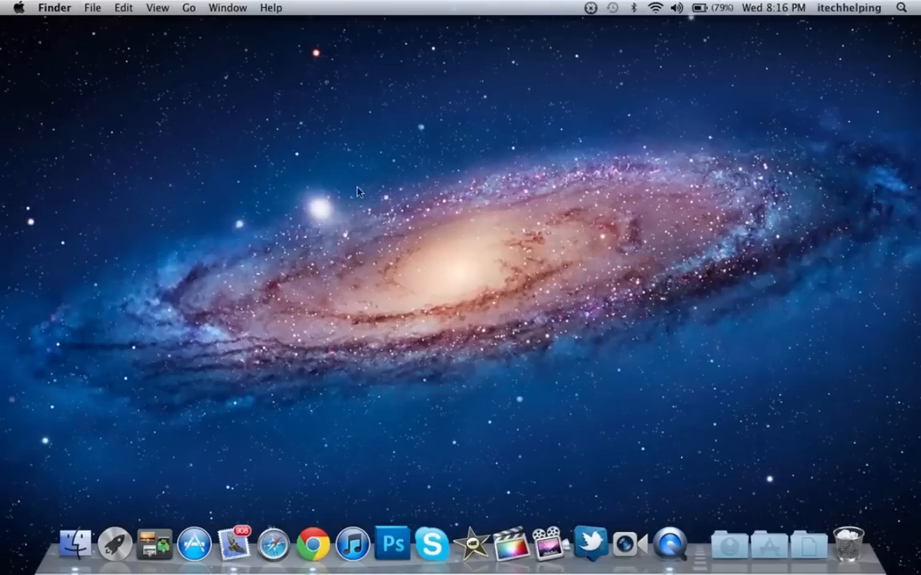
mouse_move(314, 131)
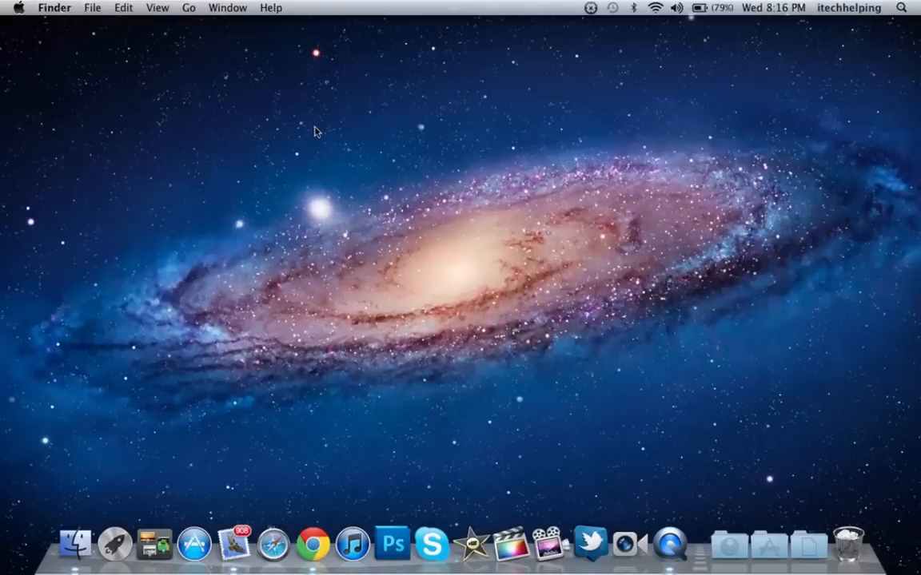
mouse_move(629, 326)
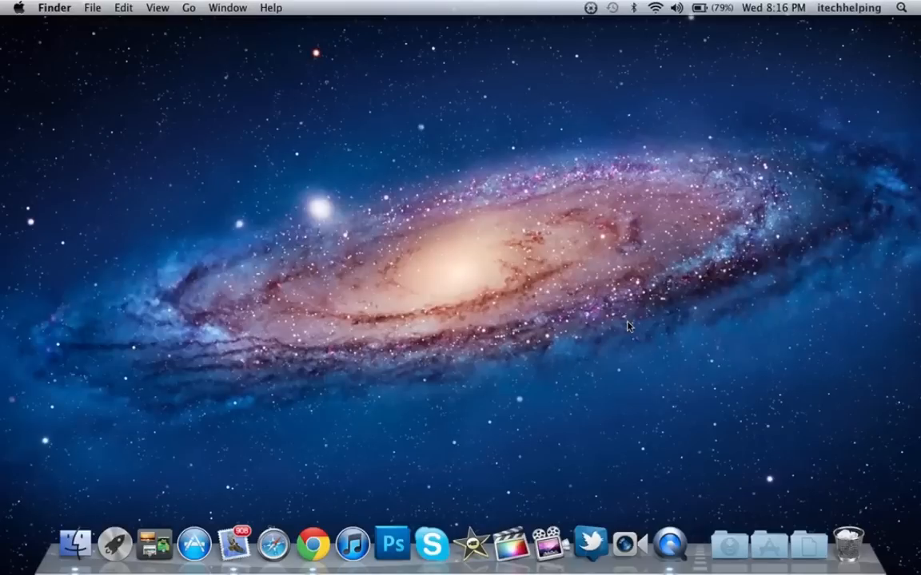
mouse_move(112, 544)
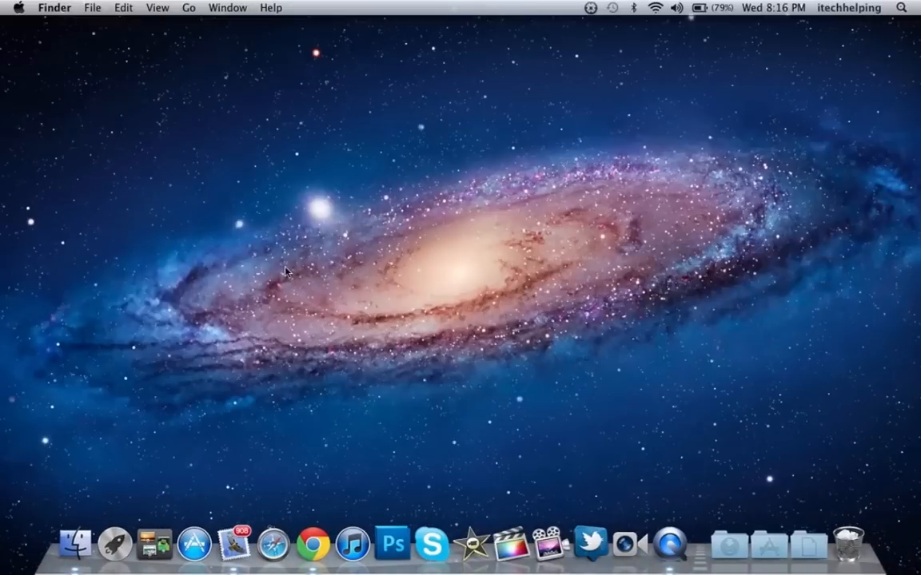
mouse_move(425, 283)
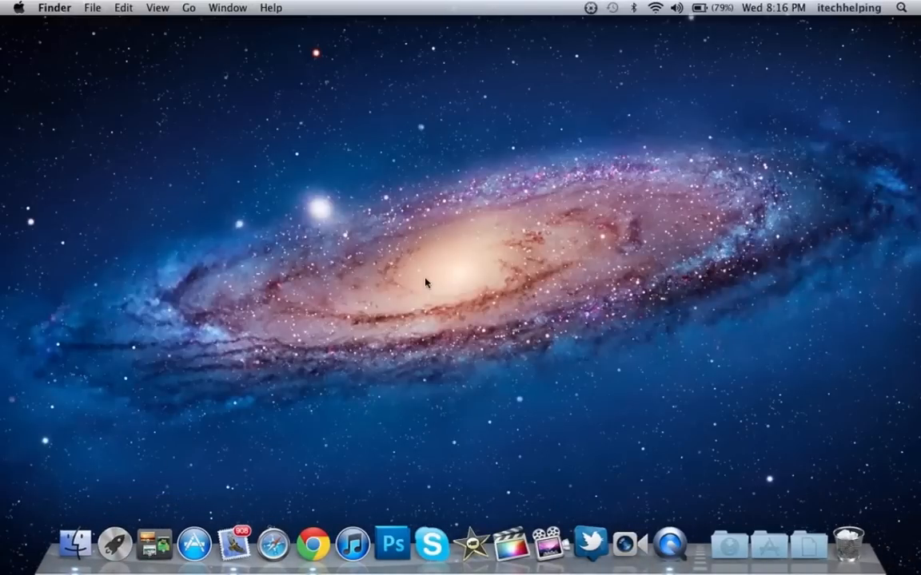